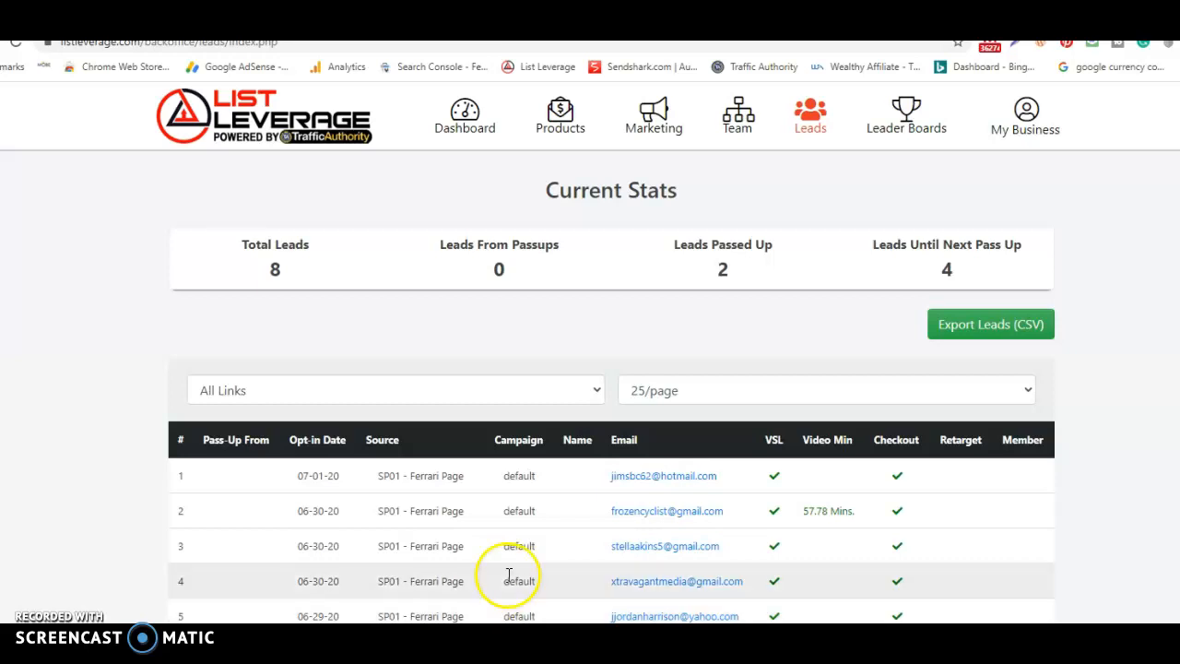
mouse_move(245, 613)
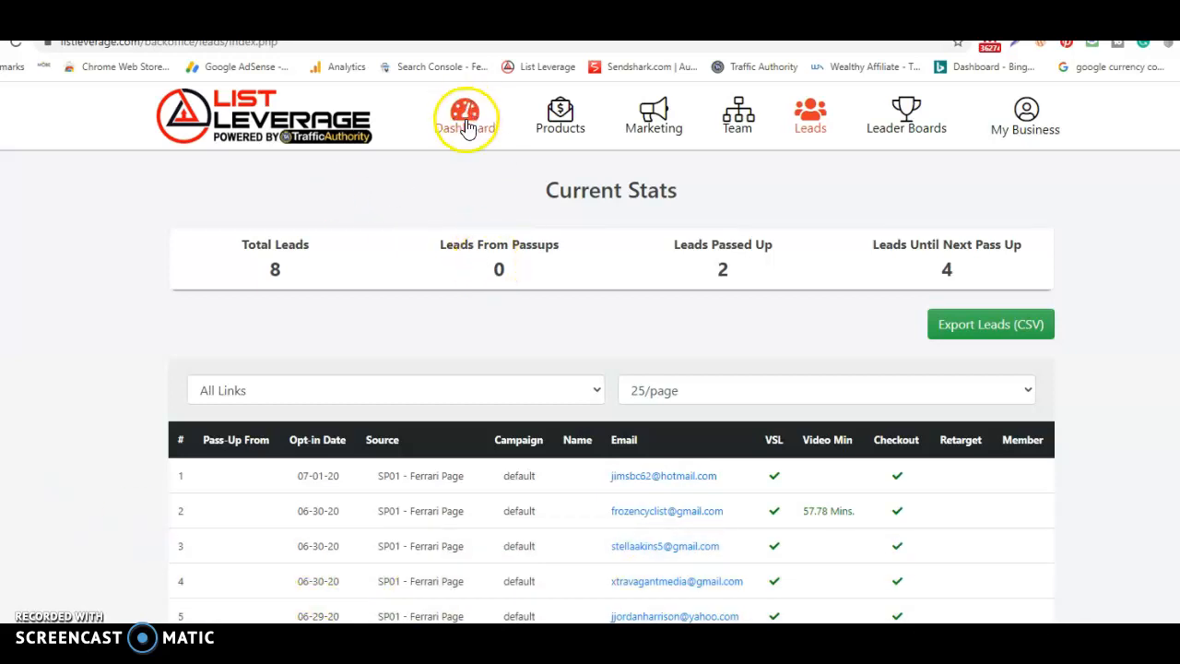
Go to the Dashboard and show the Fast Start setup steps with Step 1 complete
click(465, 110)
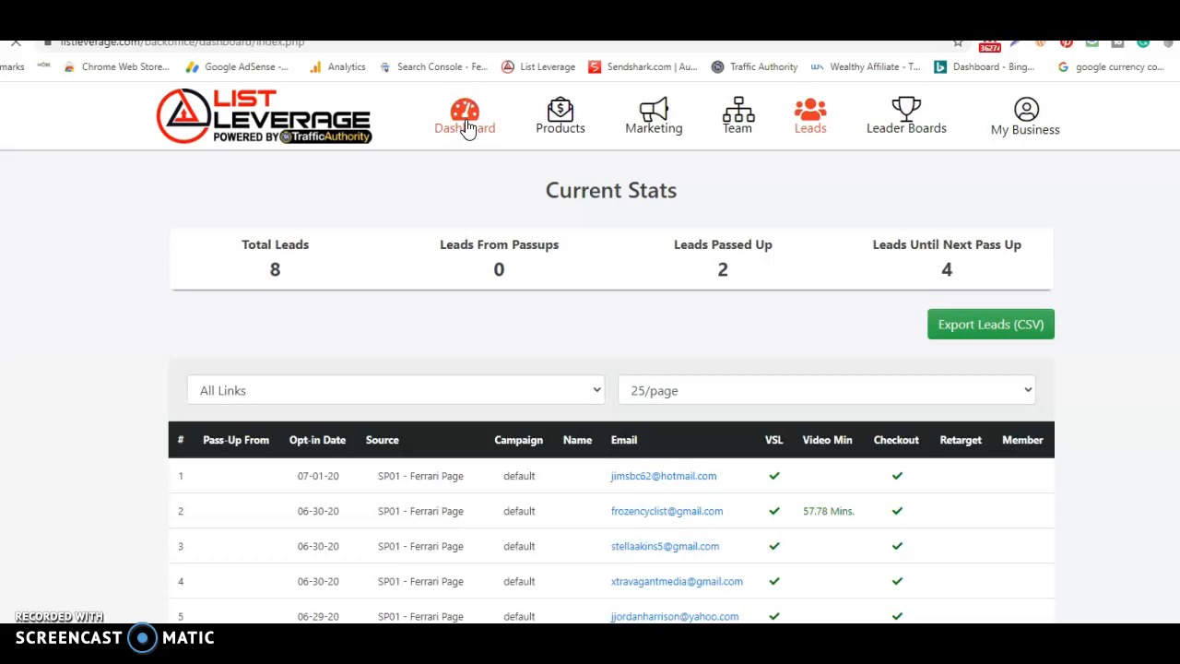
click(465, 115)
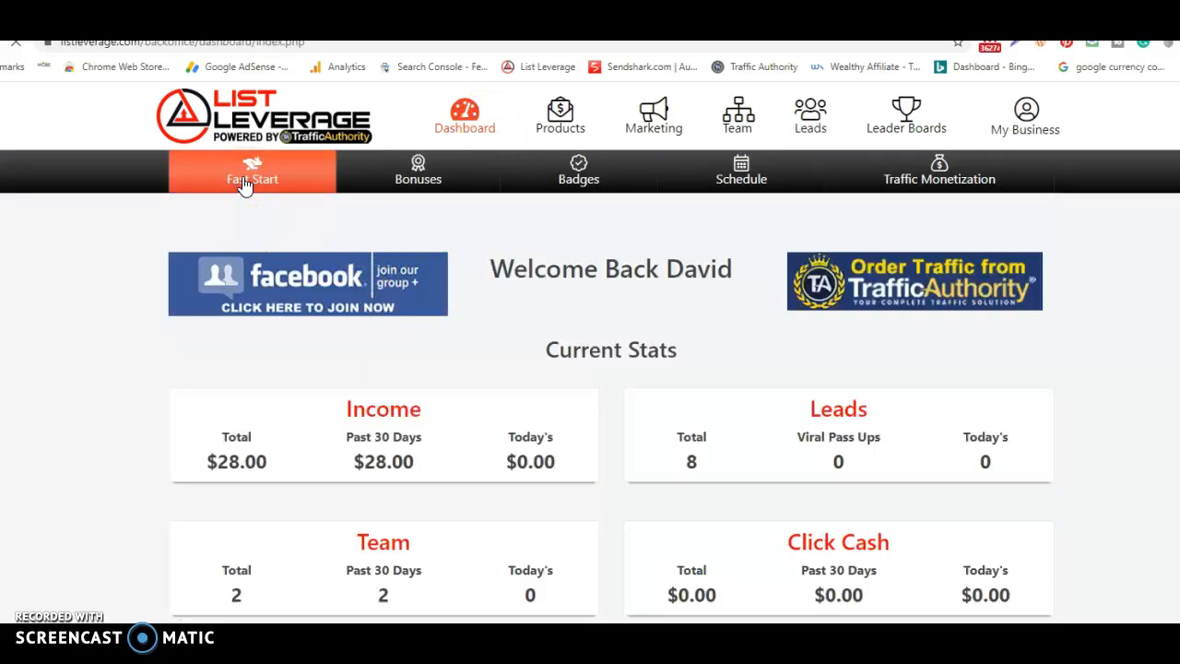
click(252, 179)
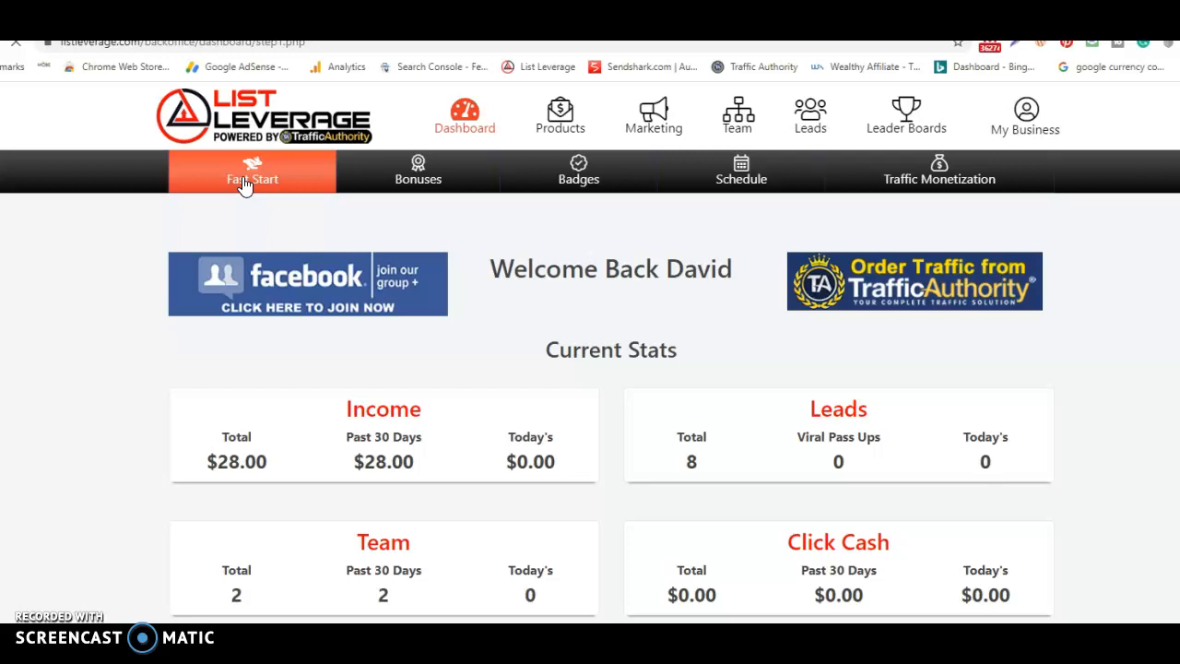
click(252, 173)
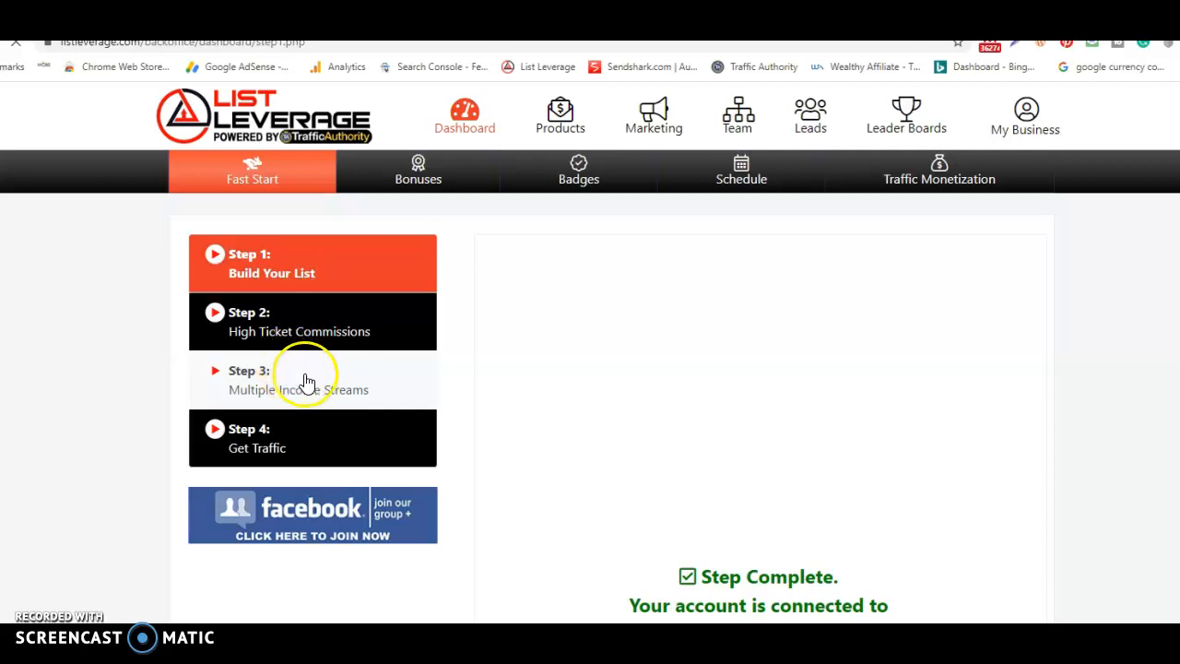
Review Step 3: Multiple Income Streams down to its Income Stream Setup checklist
click(312, 379)
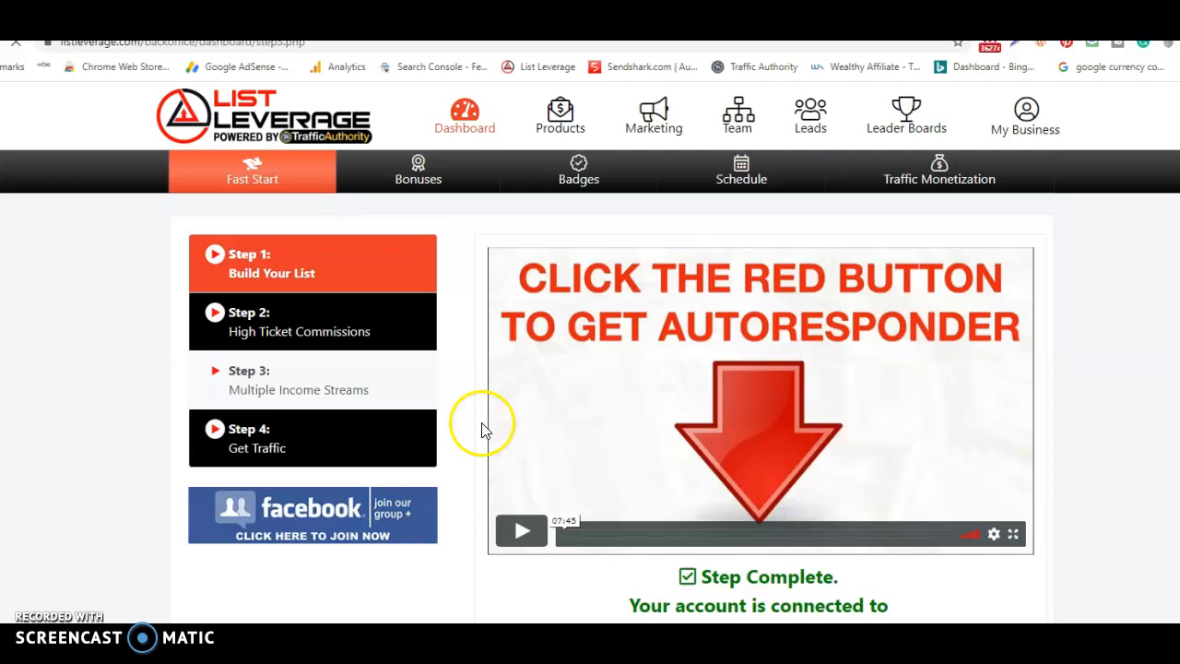
click(312, 380)
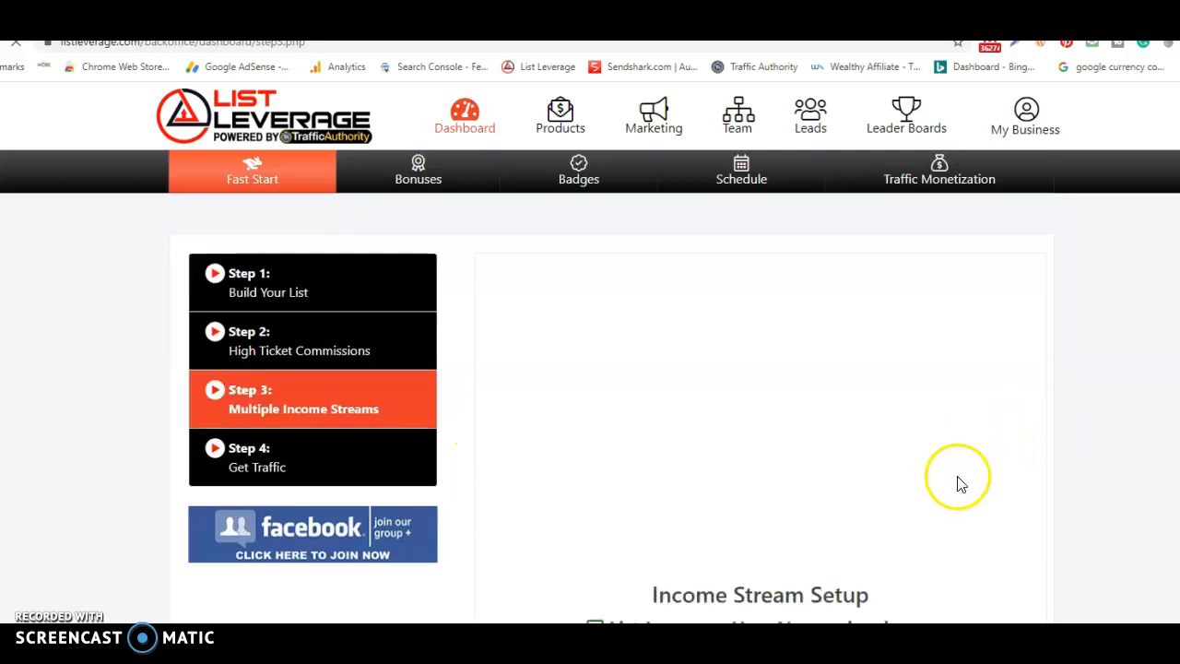
scroll(down, 3)
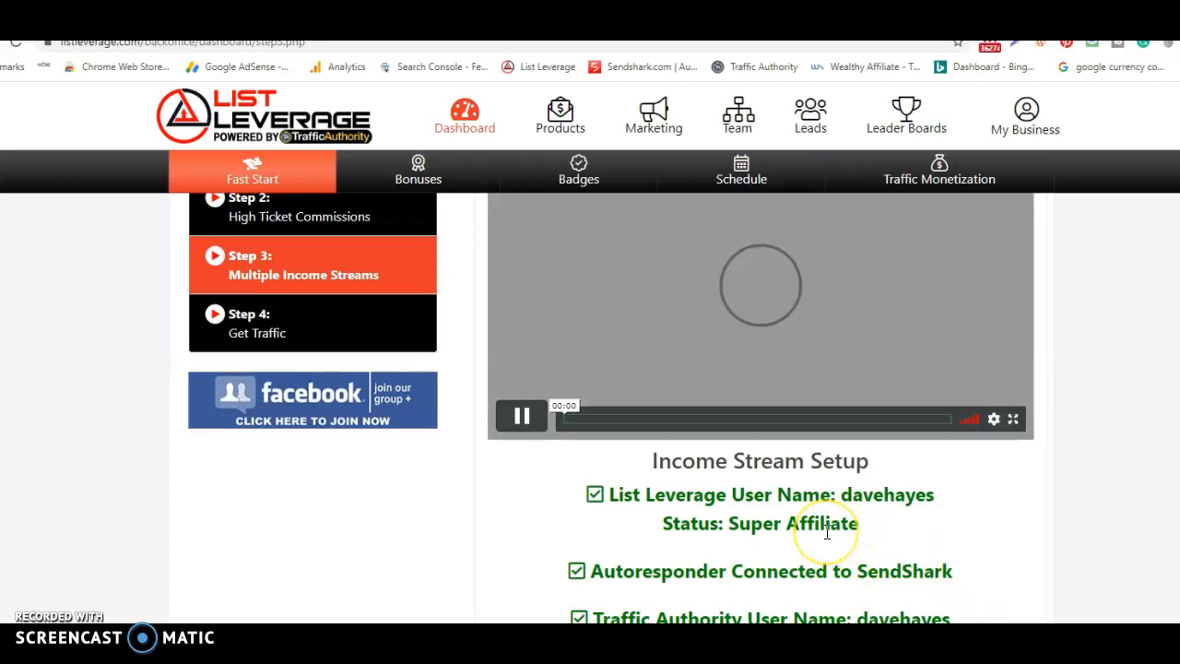
click(521, 415)
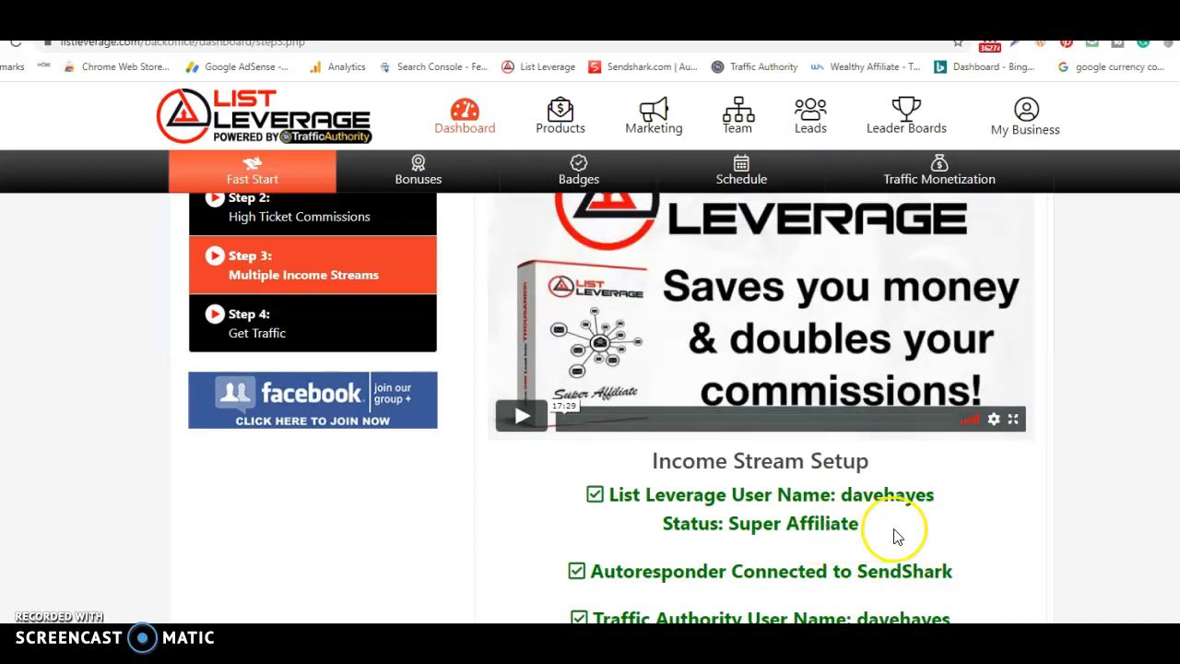
mouse_move(985, 515)
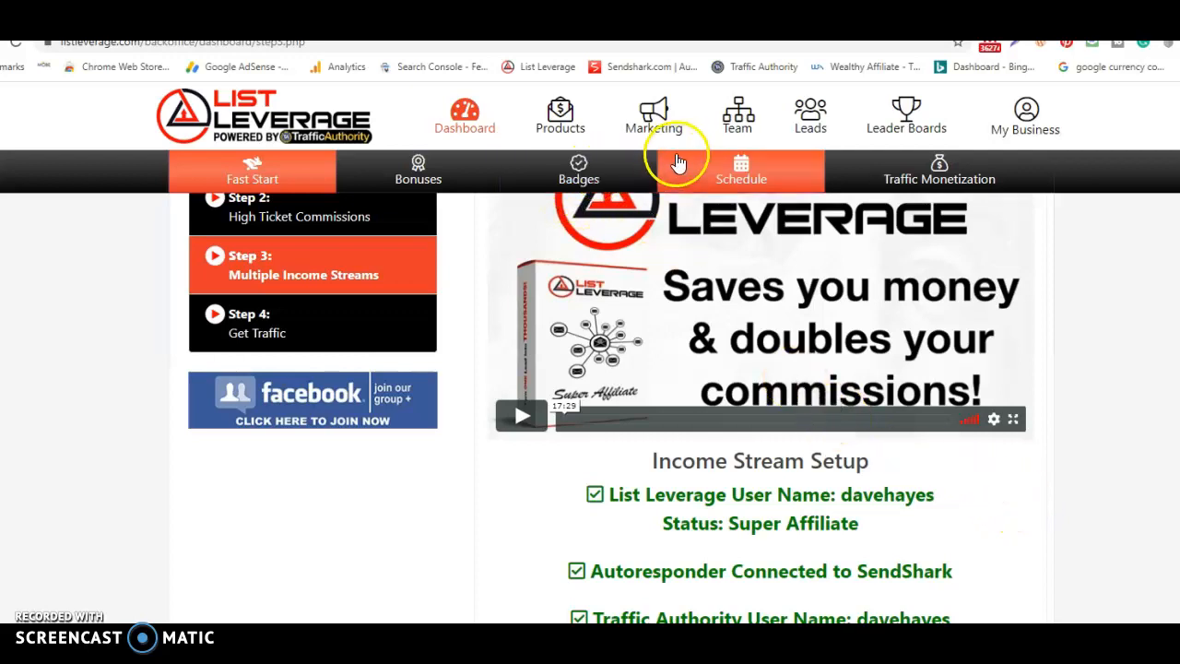
mouse_move(606, 268)
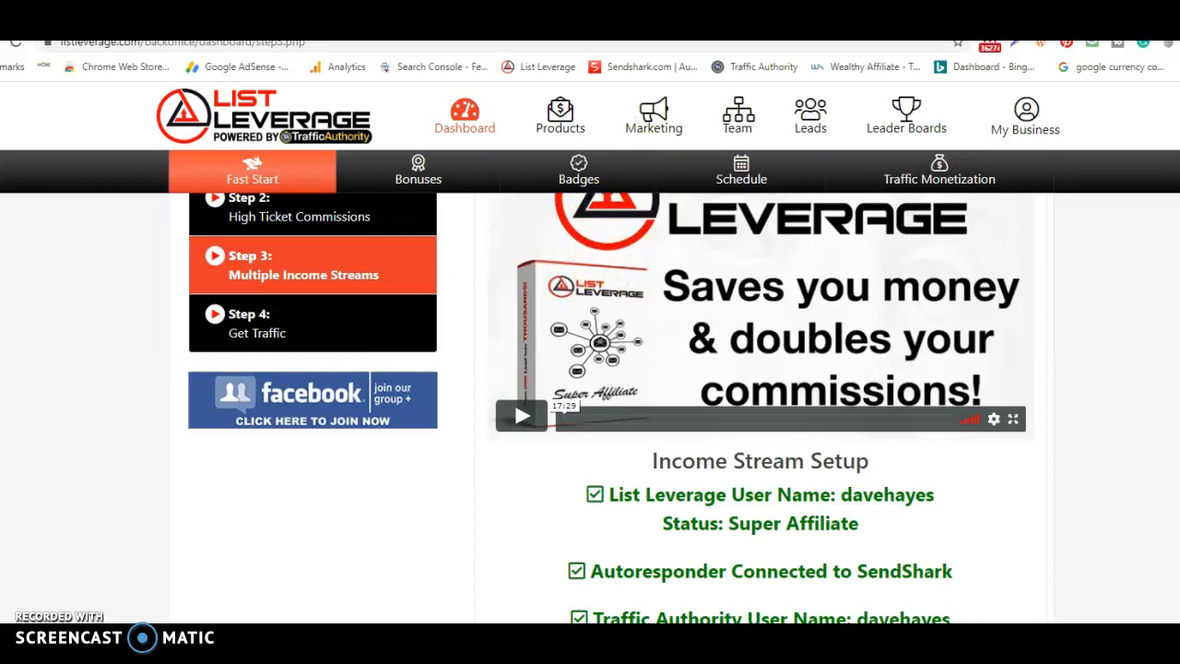
mouse_move(1070, 475)
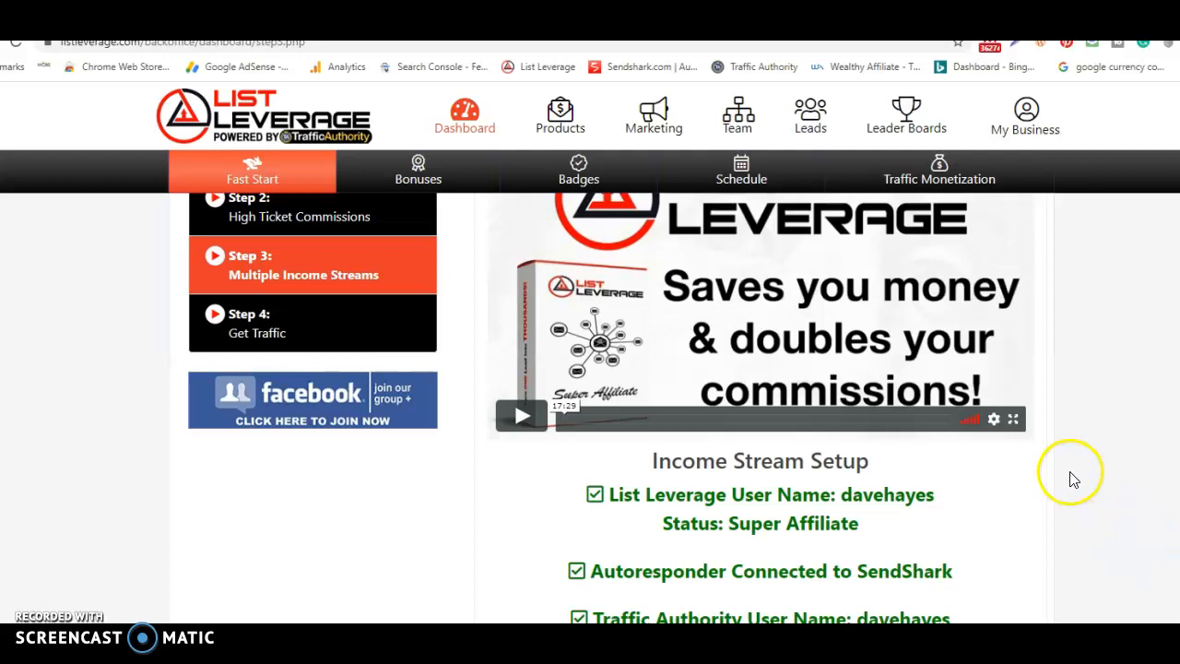
mouse_move(809, 115)
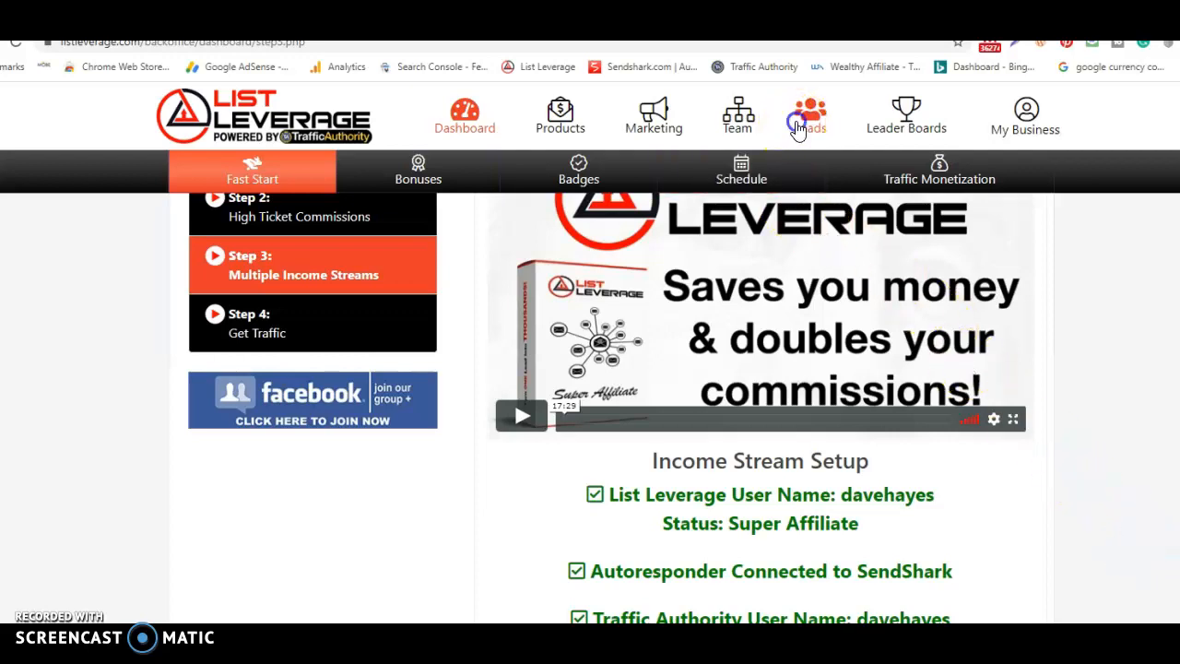
Show the Leads page with 8 total leads, 2 passed up and 4 until next pass-up
click(810, 115)
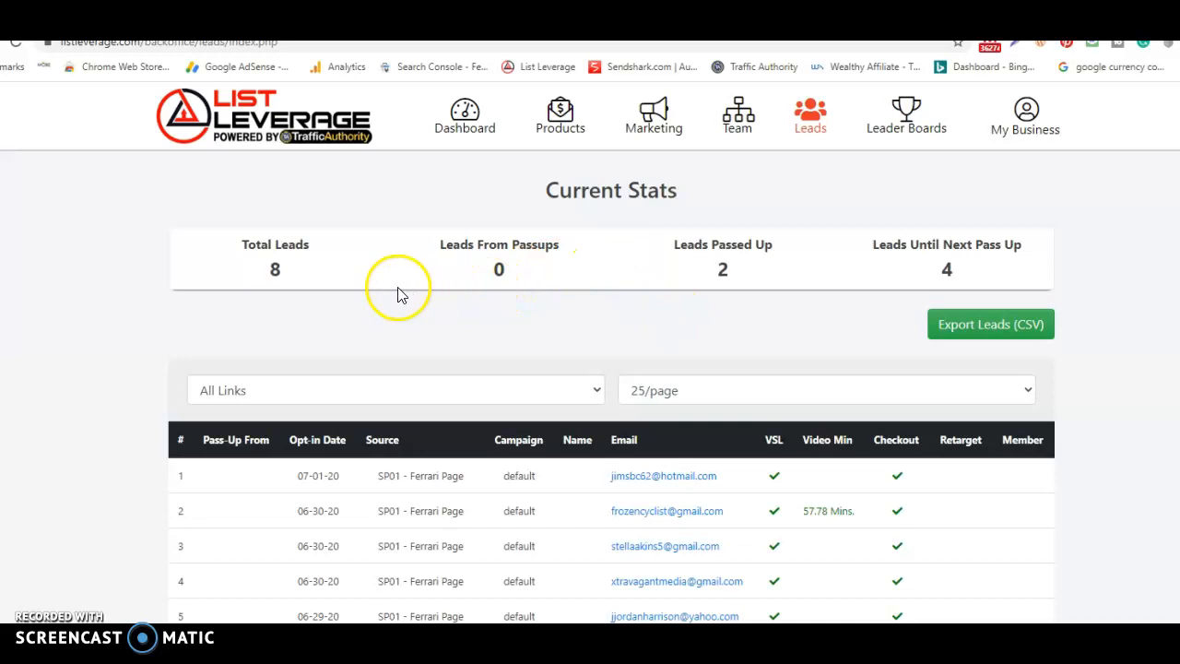
mouse_move(378, 297)
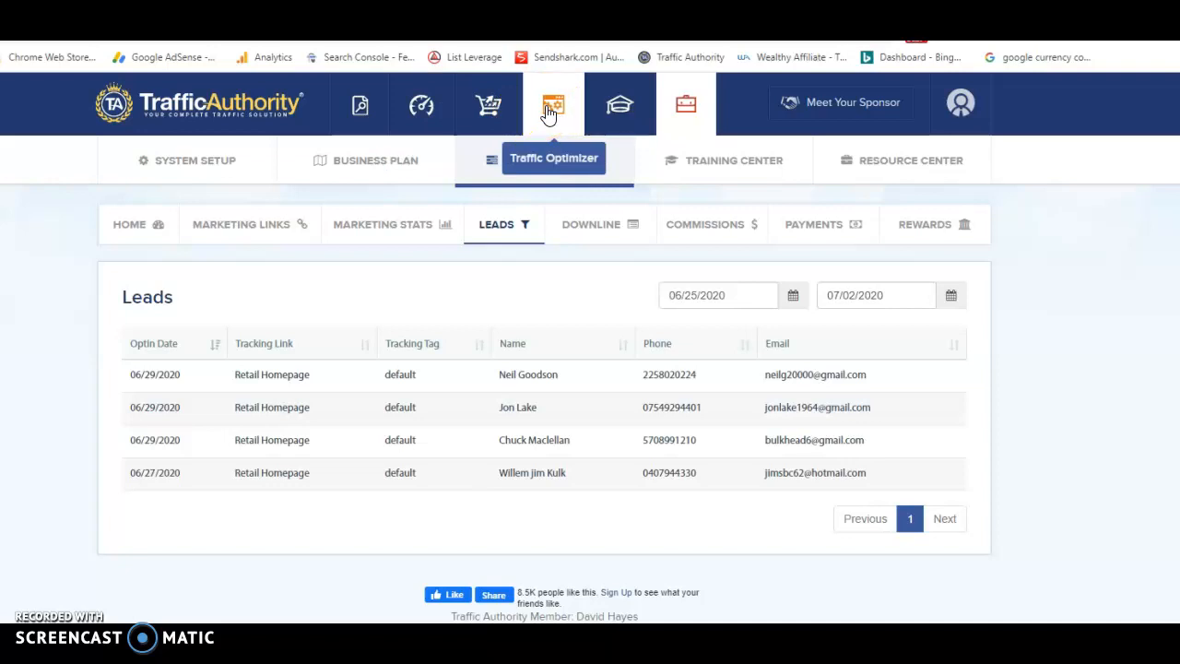
mouse_move(620, 104)
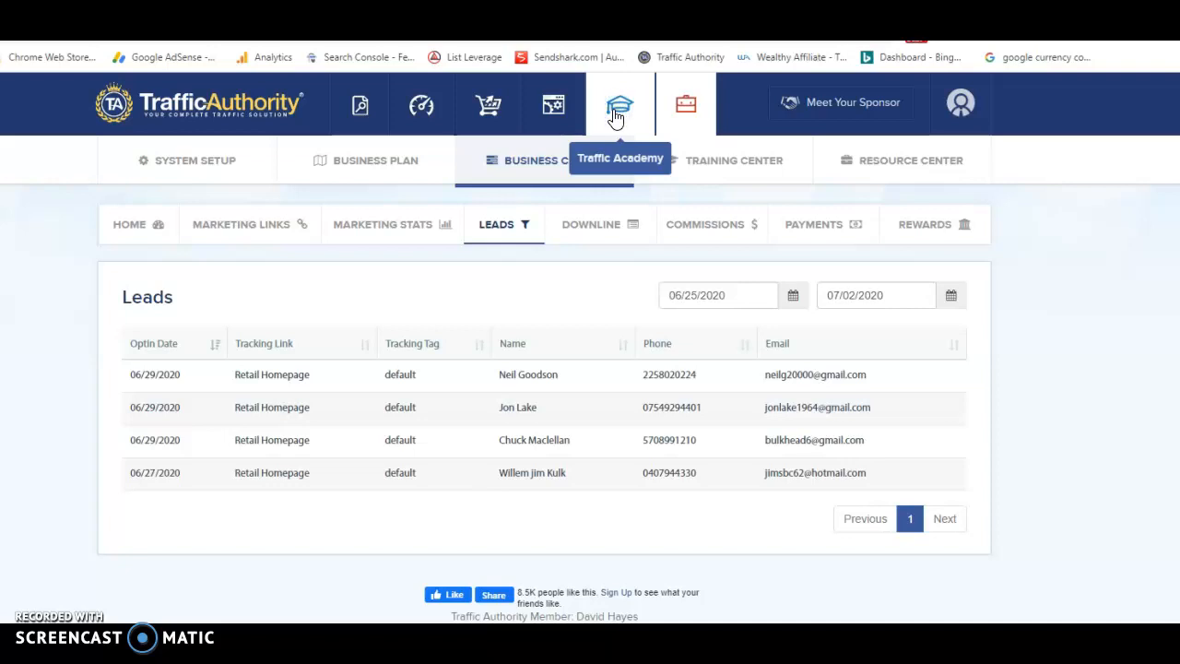
Browse the Traffic Academy's 21 course cards, then return to the List Leverage leads page
click(614, 104)
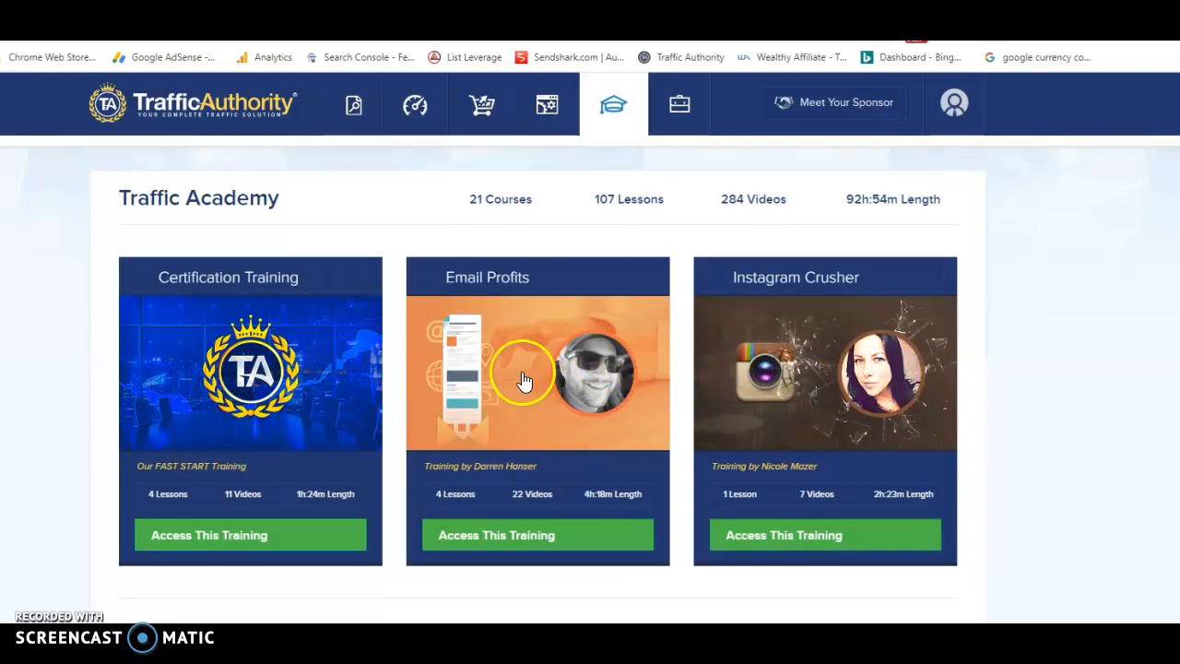
scroll(down, 3)
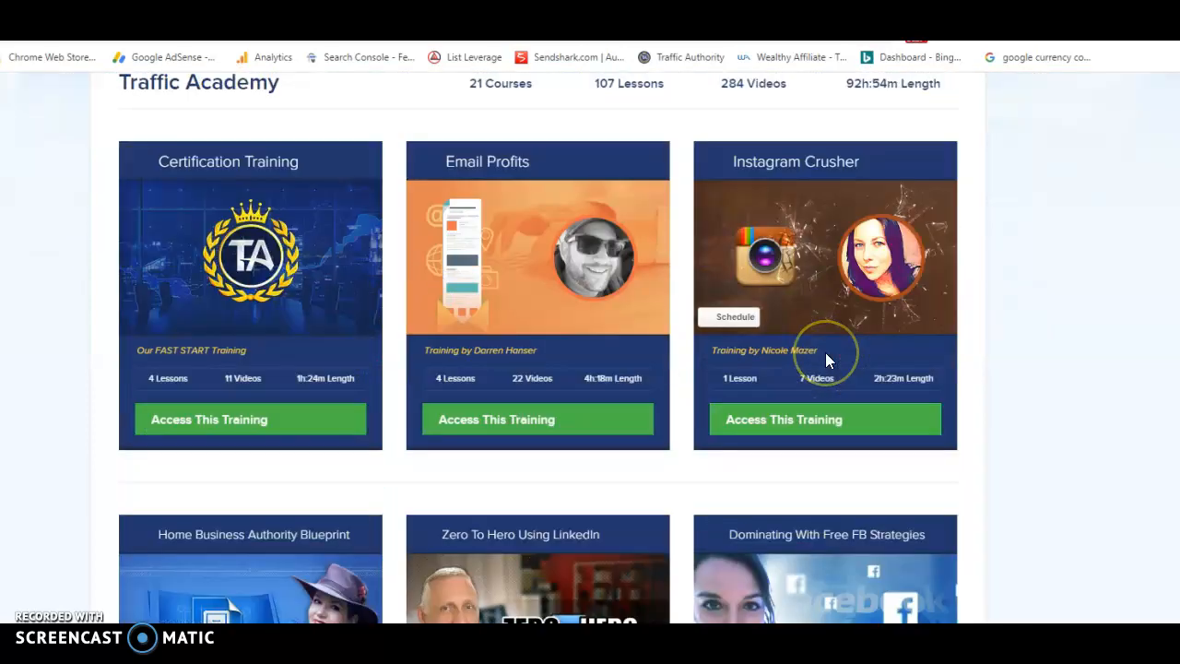
scroll(down, 3)
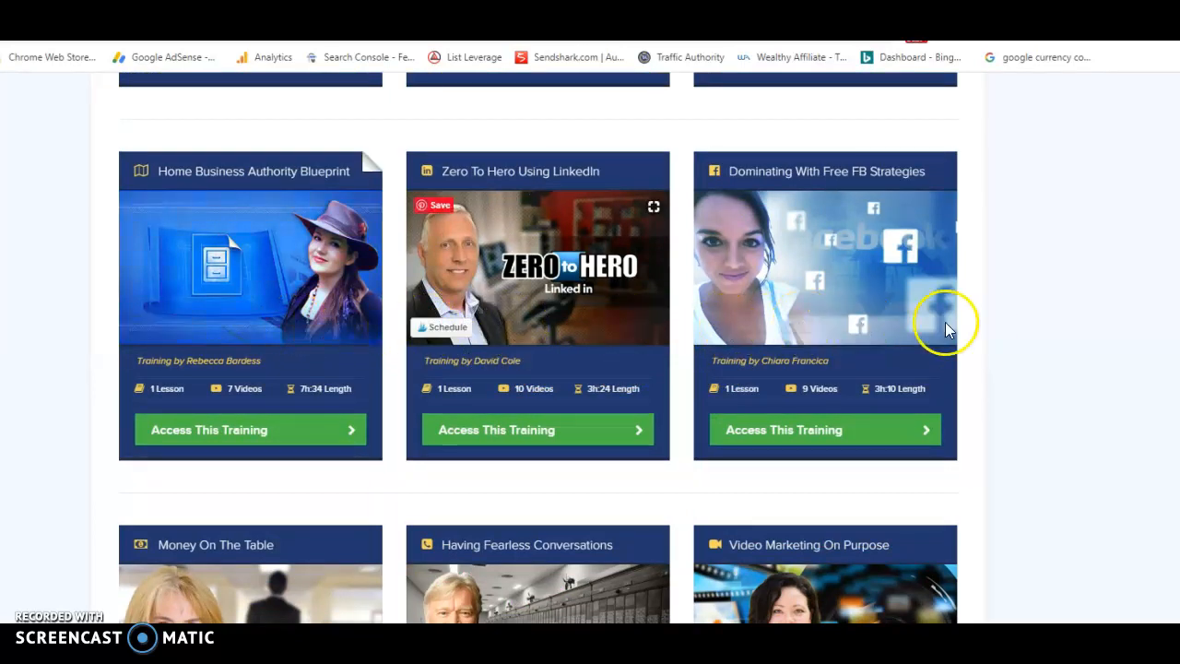
scroll(down, 3)
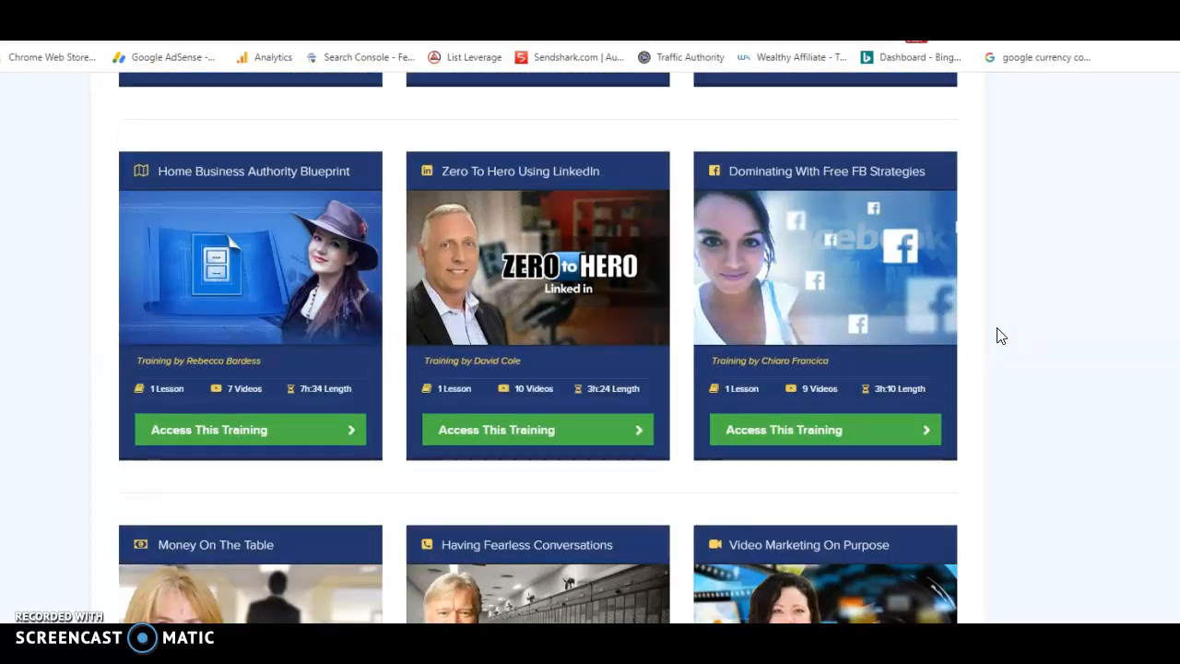
scroll(down, 3)
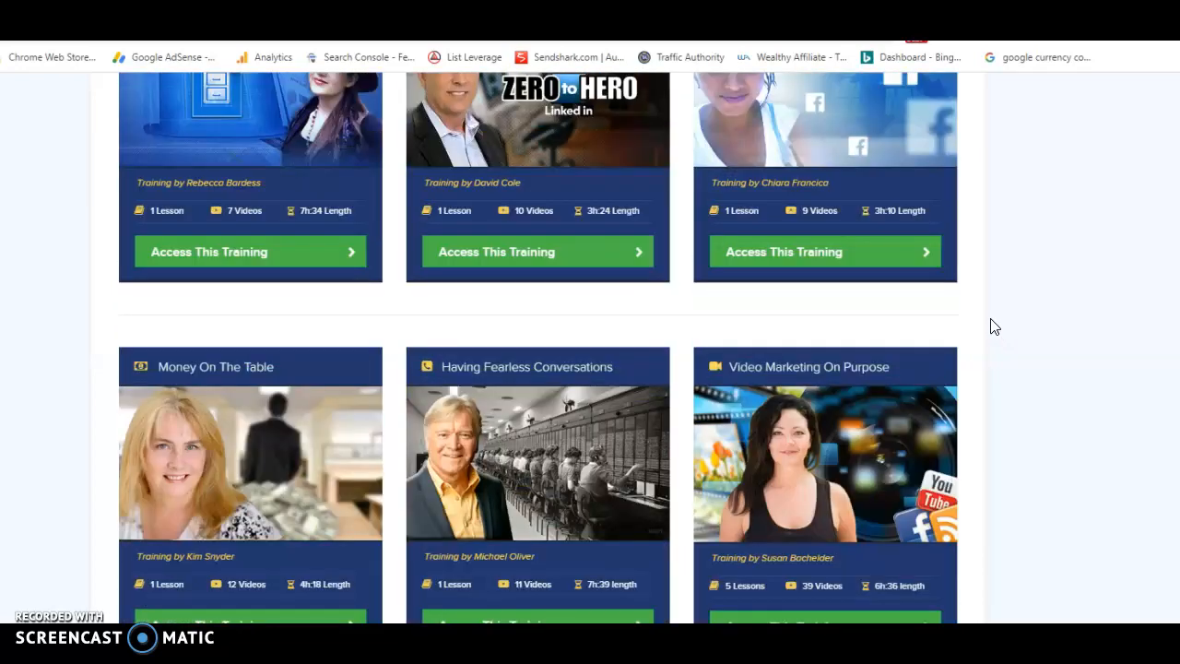
scroll(down, 3)
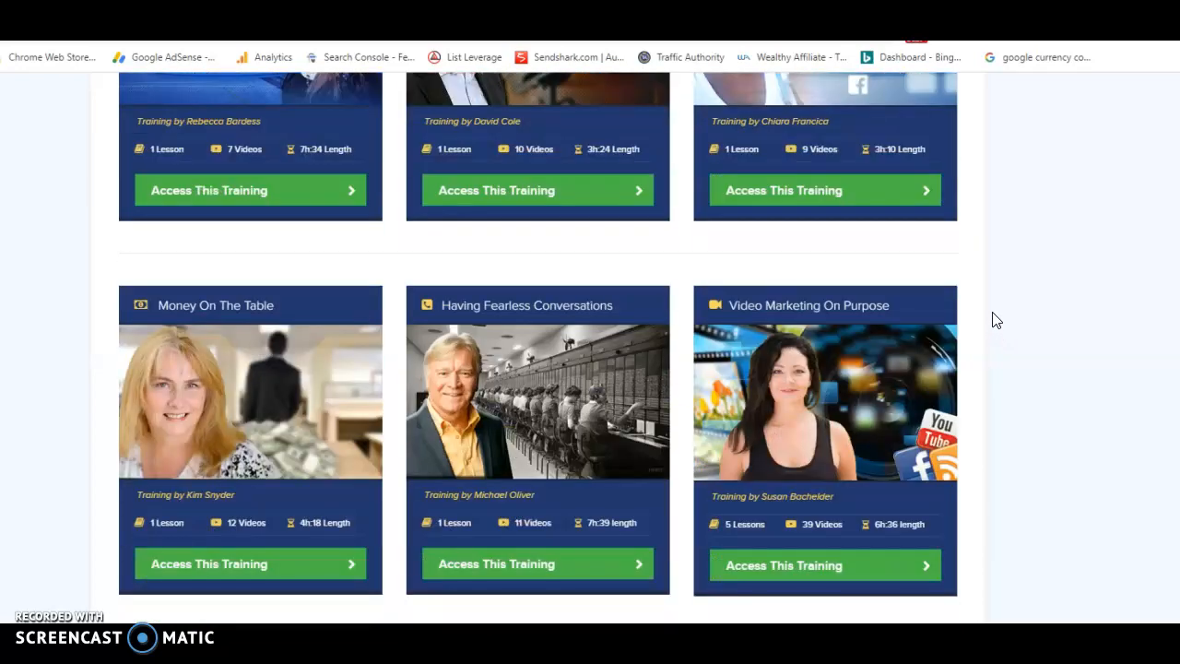
scroll(down, 3)
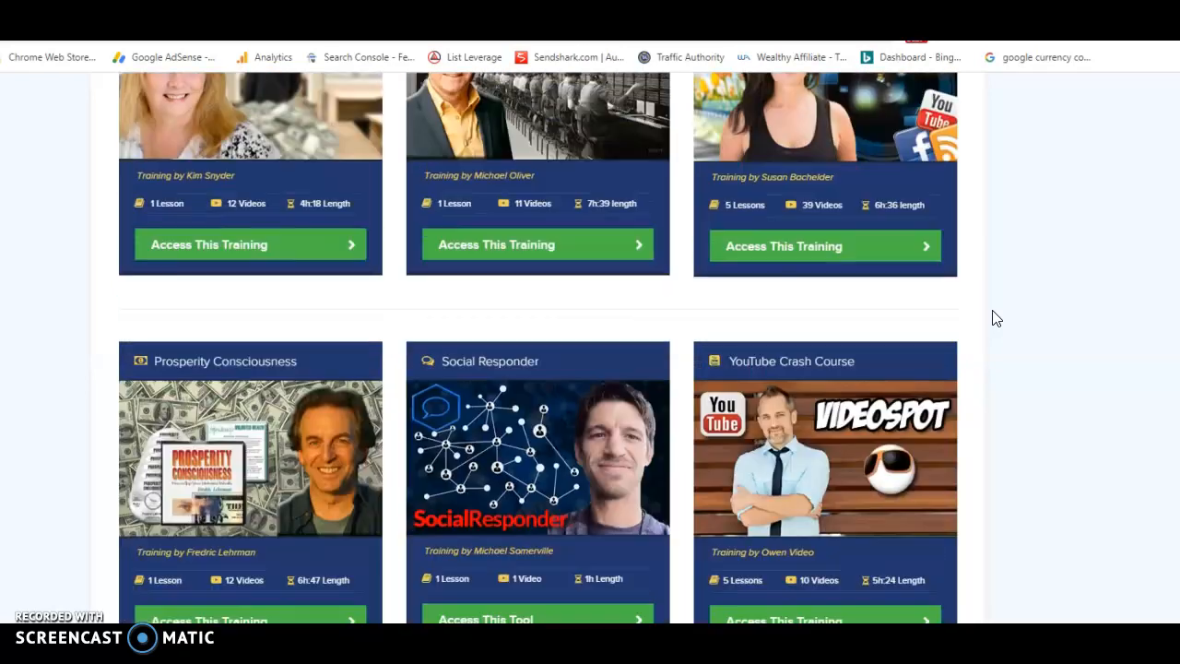
scroll(down, 3)
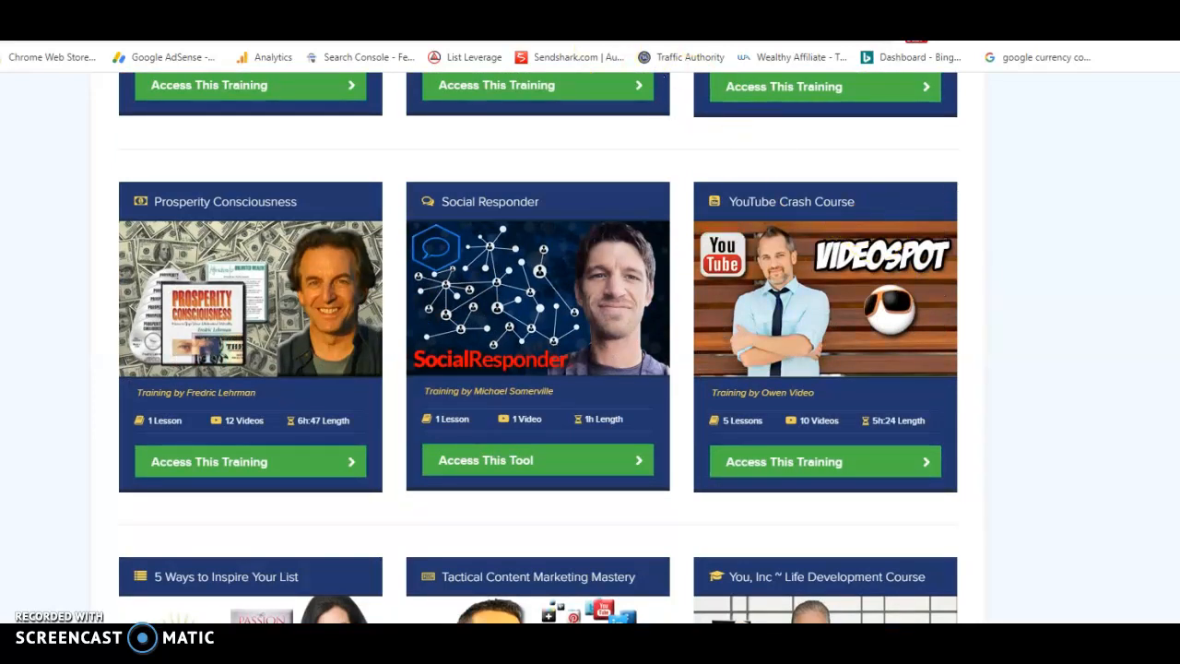
click(736, 106)
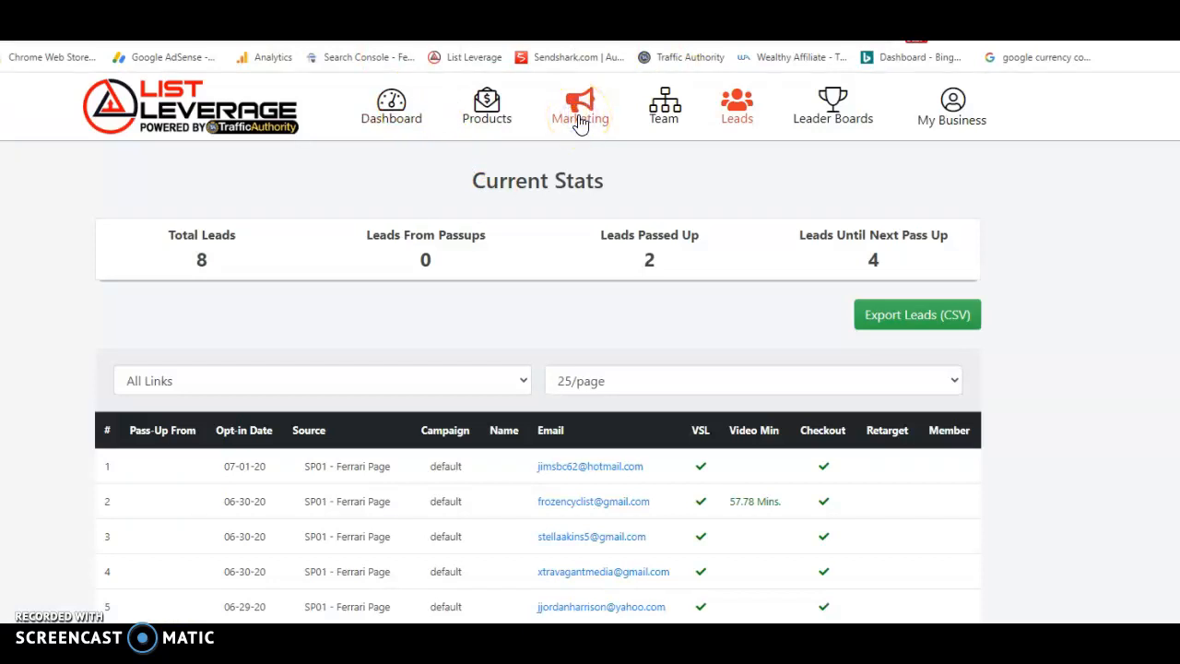
Review the Marketing tracking links listing each capture page's clicks, leads and sales
click(606, 106)
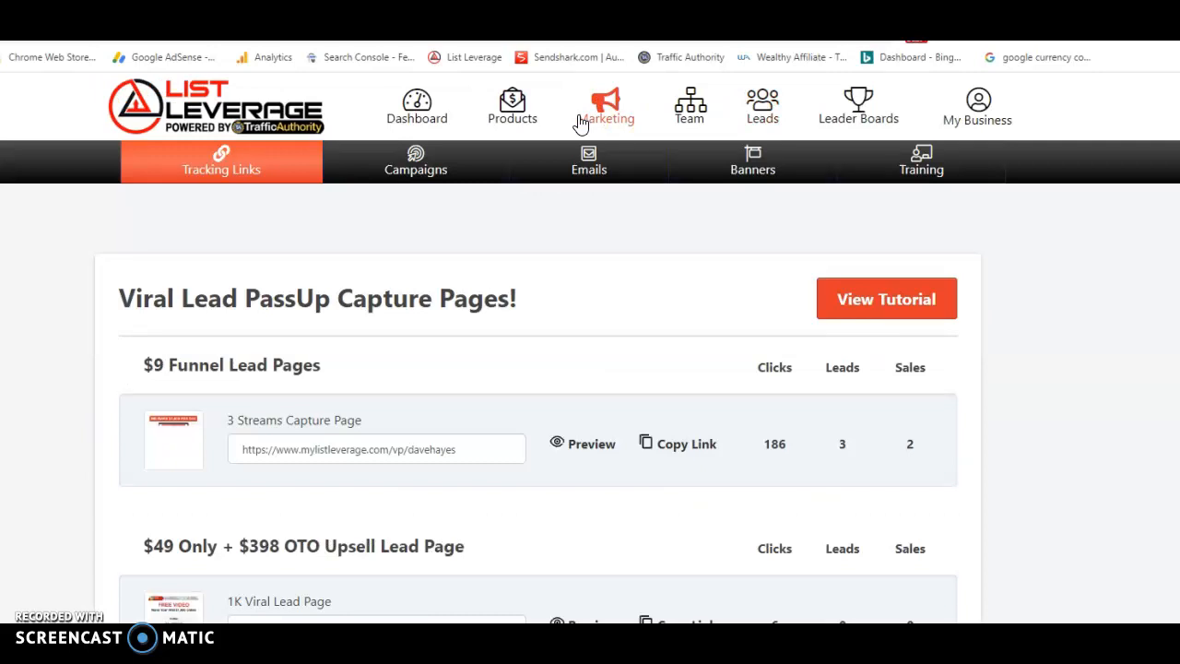
scroll(down, 3)
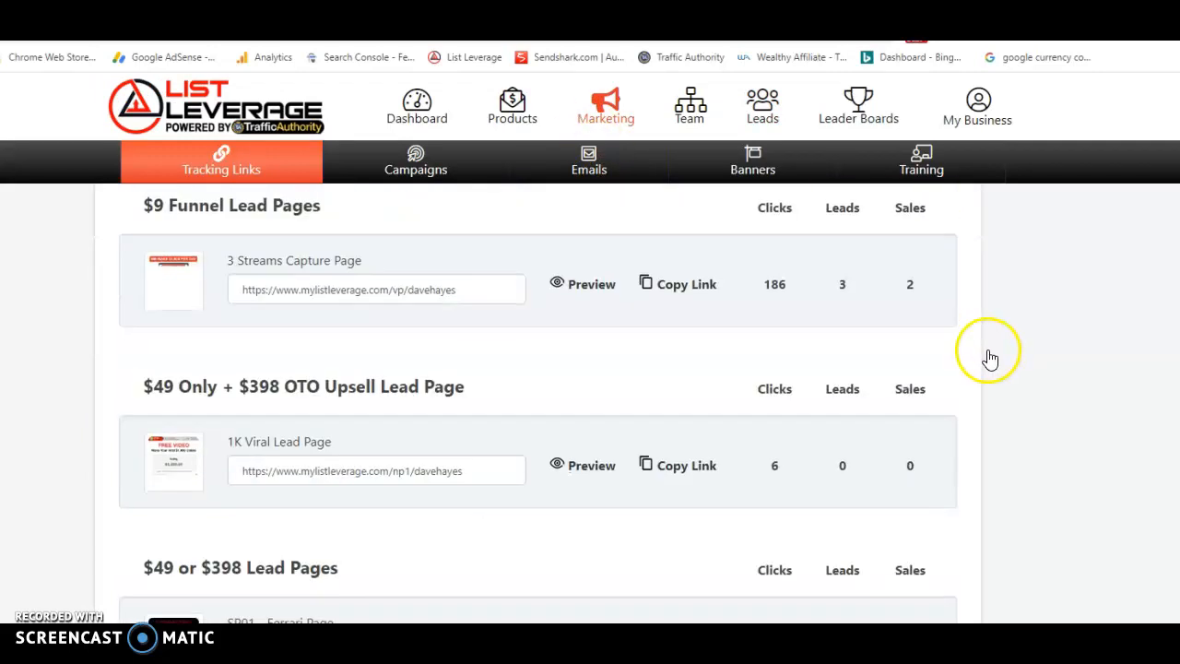
scroll(down, 3)
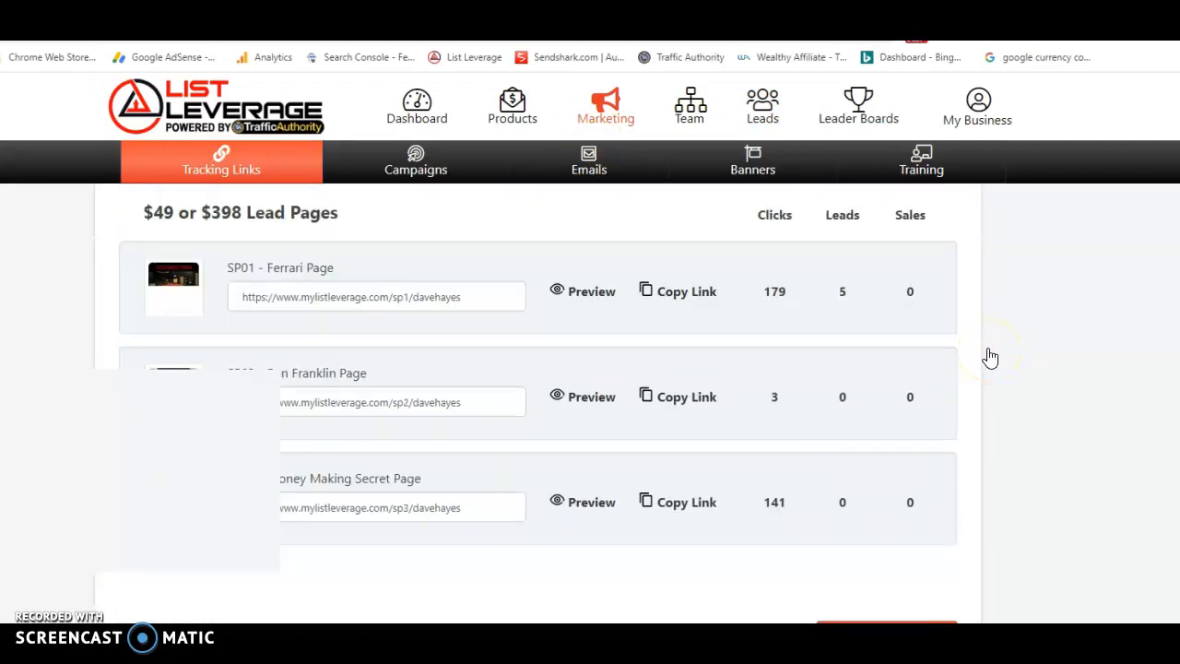
scroll(down, 3)
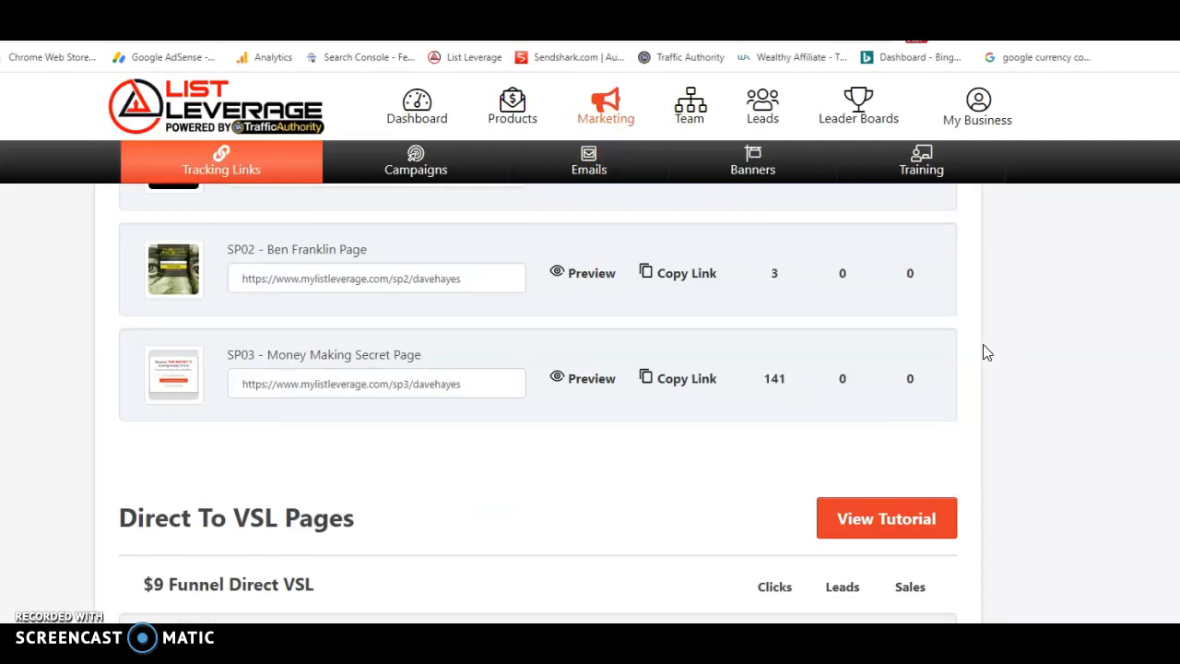